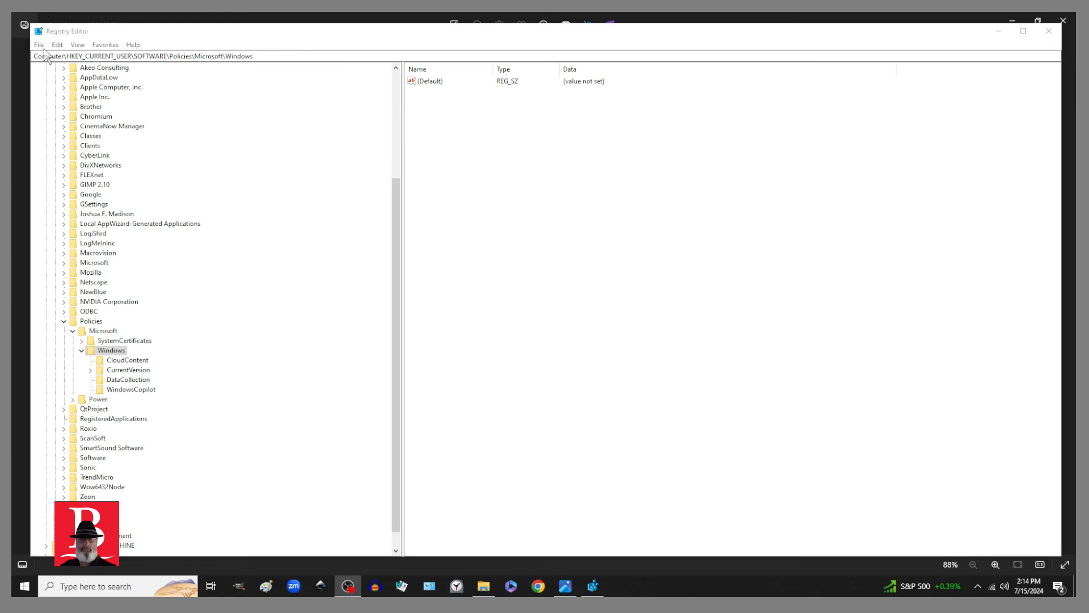
Reveal the File menu's registry import and export options.
{"action": "left_click", "coordinate": [39, 44]}
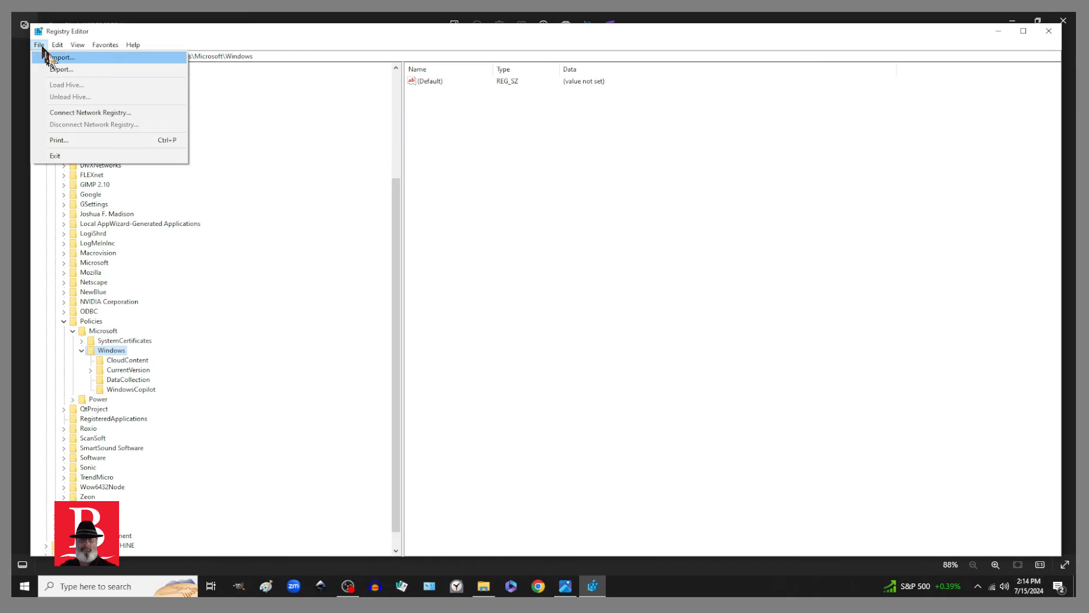
Choose windows Policies.reg at the bottom of the System32 folder as the file to import.
{"action": "left_click", "coordinate": [62, 56]}
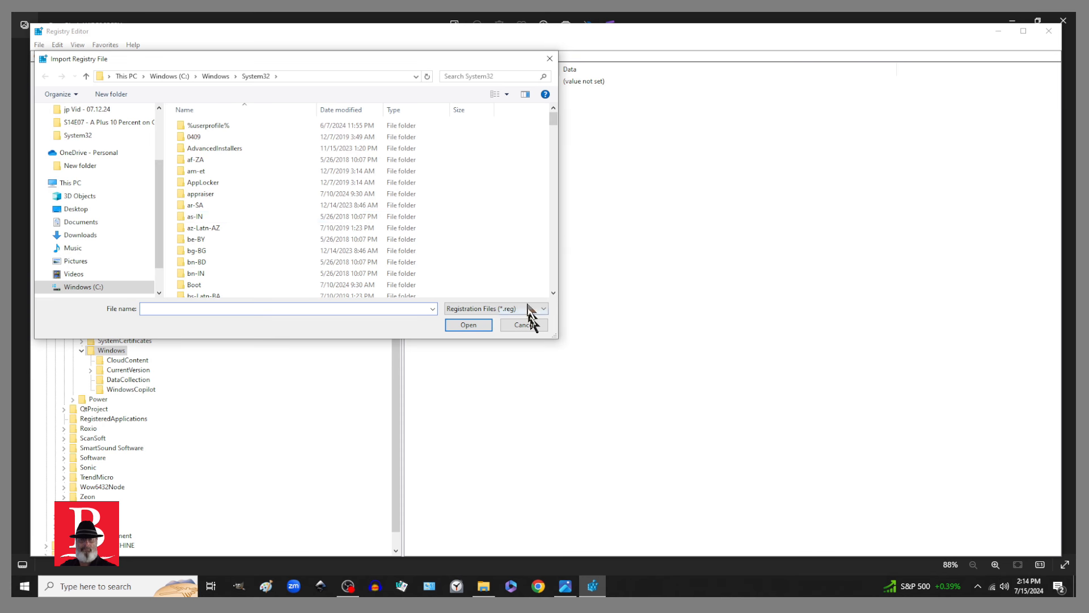
{"action": "scroll", "scroll_direction": "down", "scroll_amount": 3}
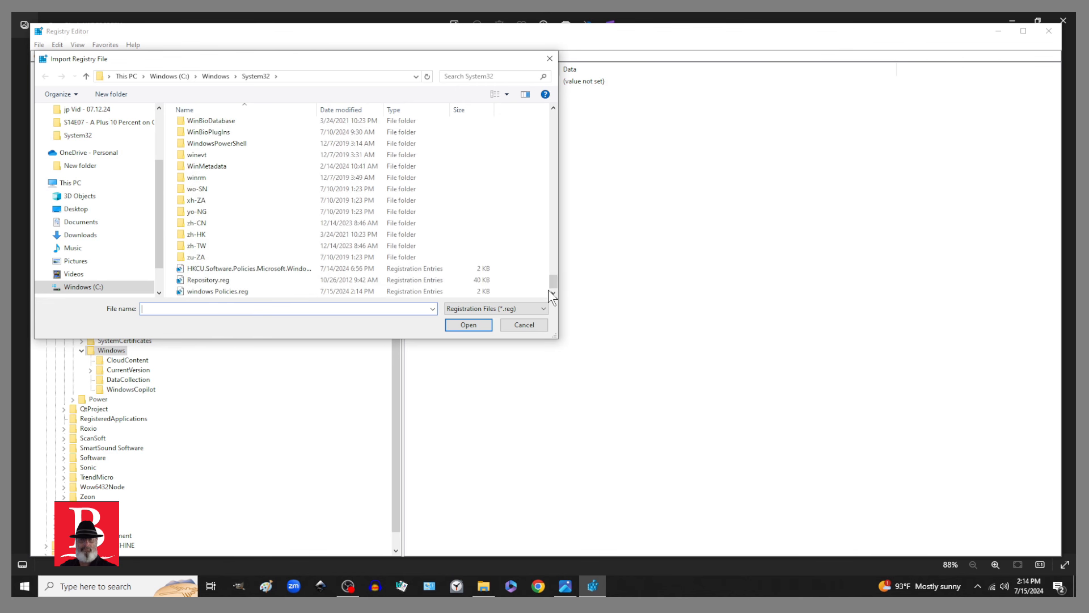
{"action": "left_click", "coordinate": [249, 269]}
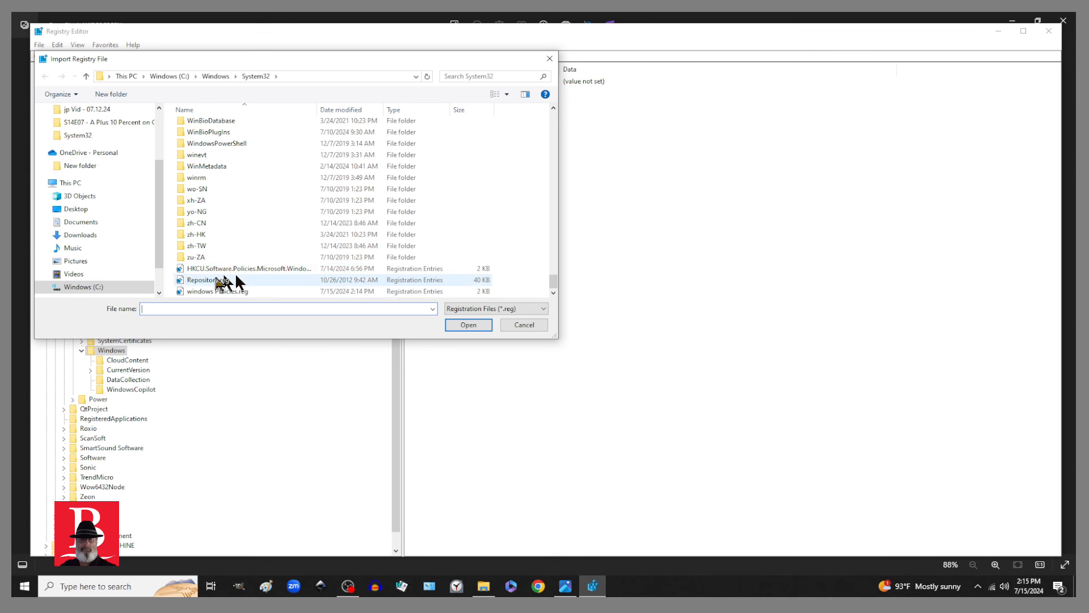
{"action": "mouse_move", "coordinate": [247, 268]}
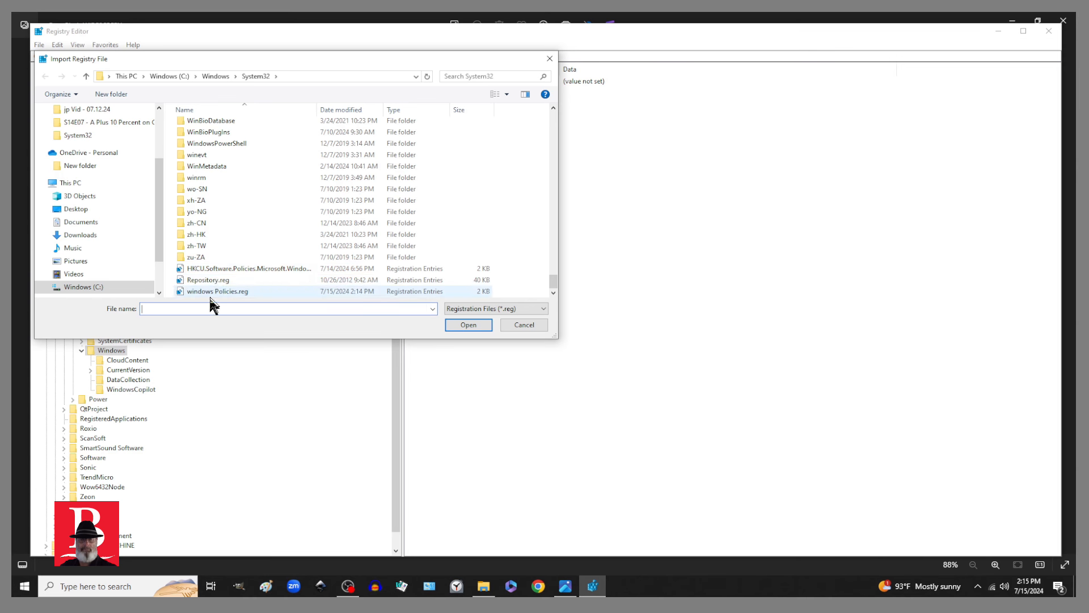
{"action": "mouse_move", "coordinate": [218, 292]}
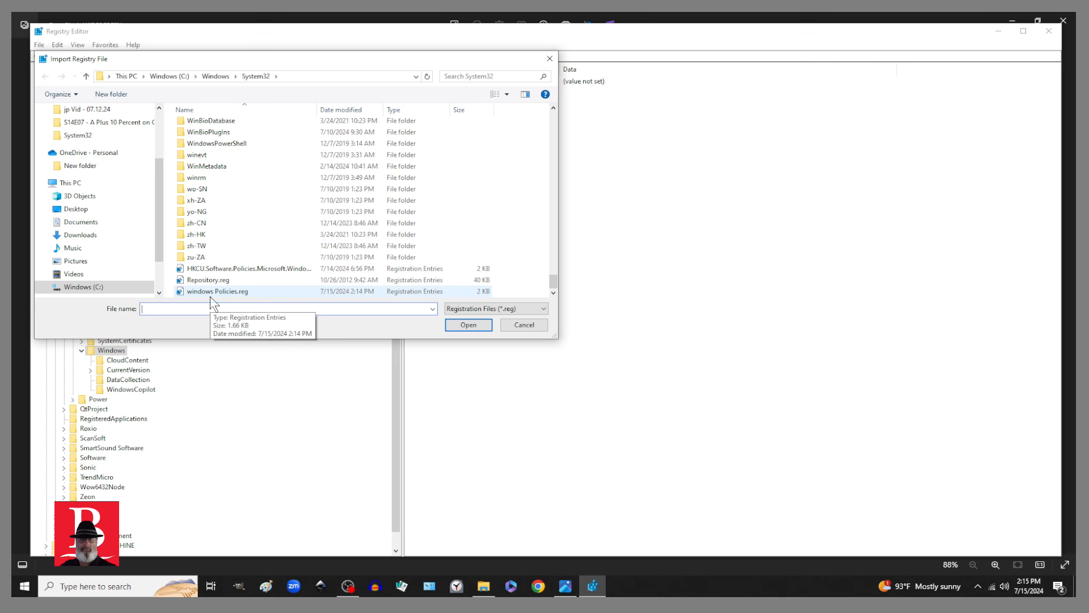
{"action": "left_click", "coordinate": [218, 292]}
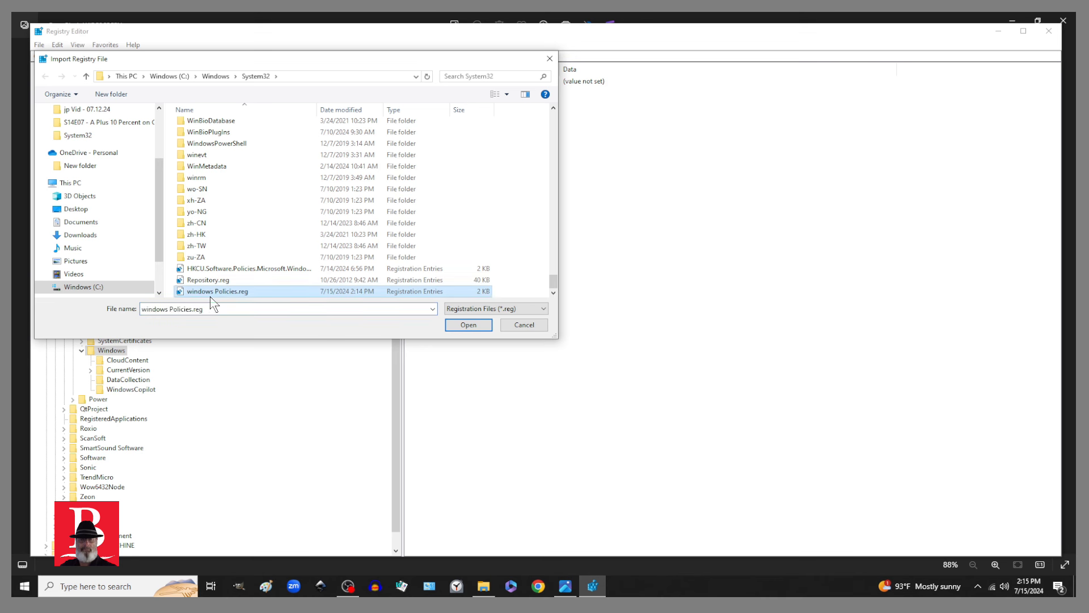